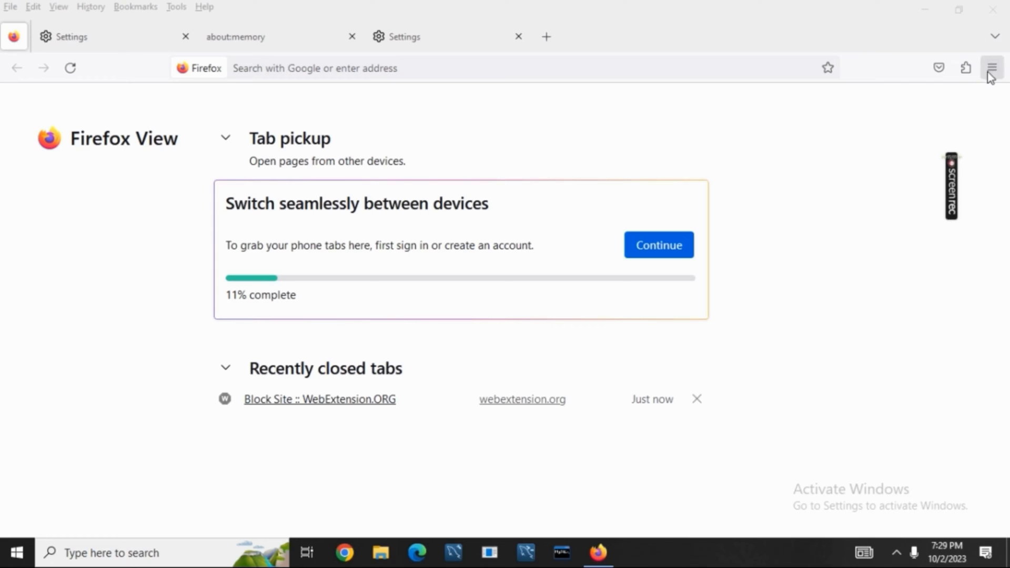
Step: Reach the Settings page's General section from the hamburger menu
{"action": "left_click", "coordinate": [991, 68]}
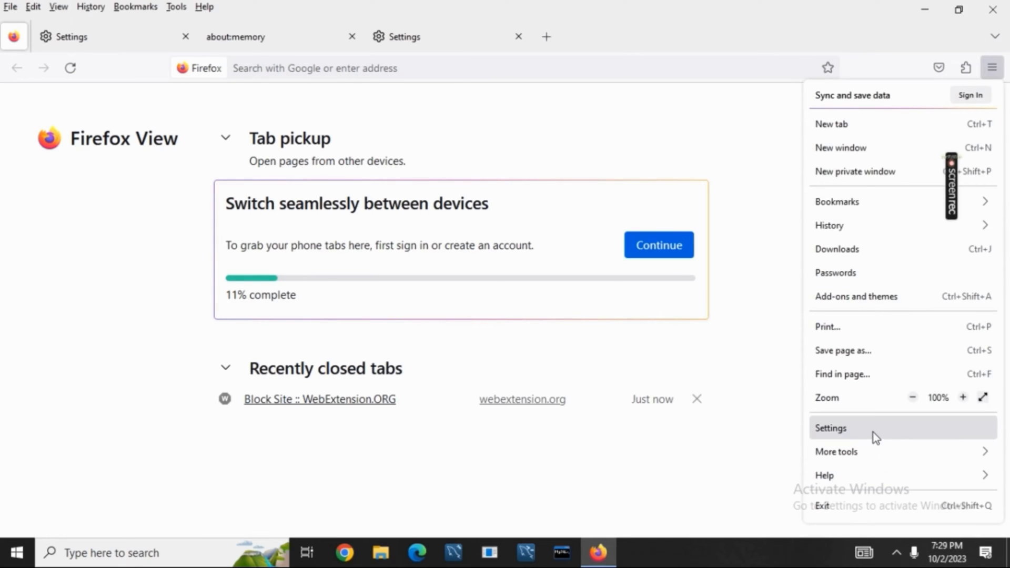
{"action": "left_click", "coordinate": [831, 428]}
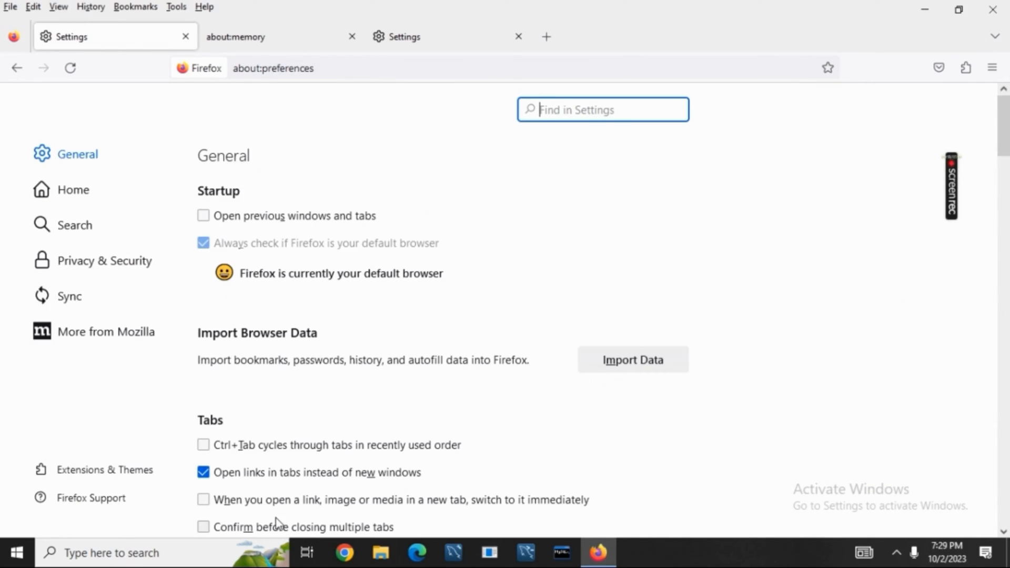
Step: Check the Firefox Updates heading (version 117.0.1), then bring up the about:memory page
{"action": "scroll", "scroll_direction": "down", "scroll_amount": 3}
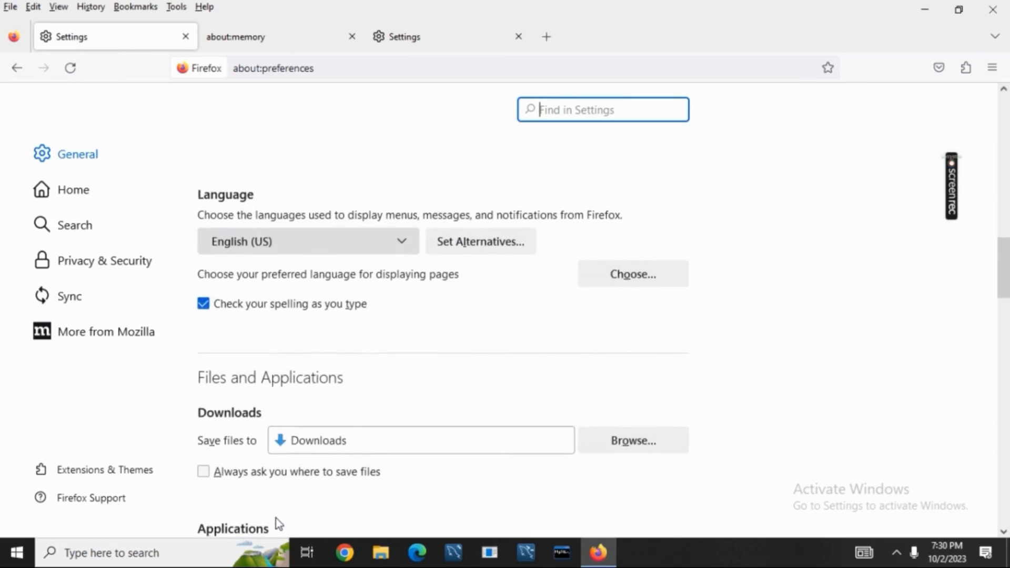
{"action": "scroll", "scroll_direction": "down", "scroll_amount": 3}
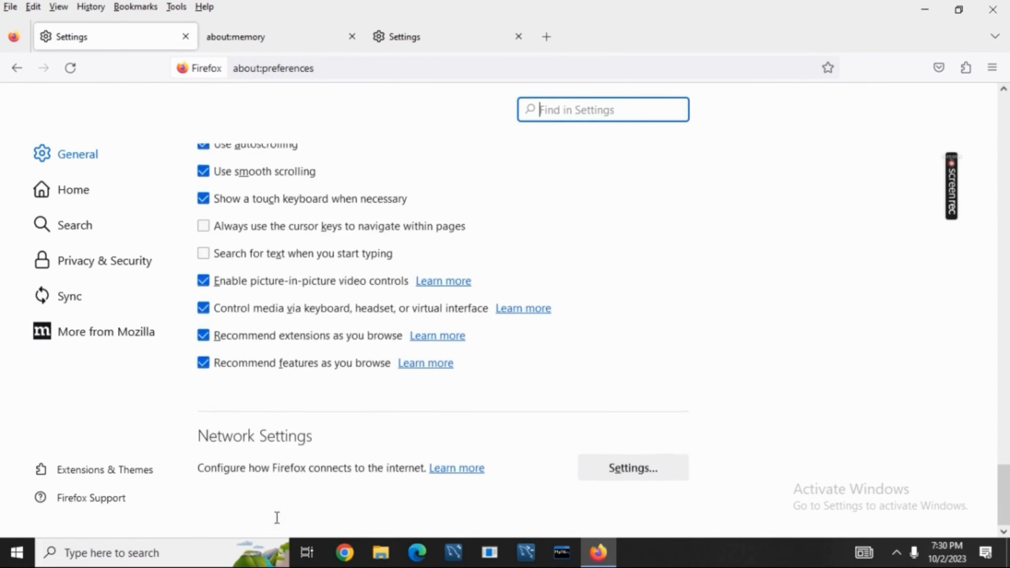
{"action": "scroll", "scroll_direction": "down", "scroll_amount": 3}
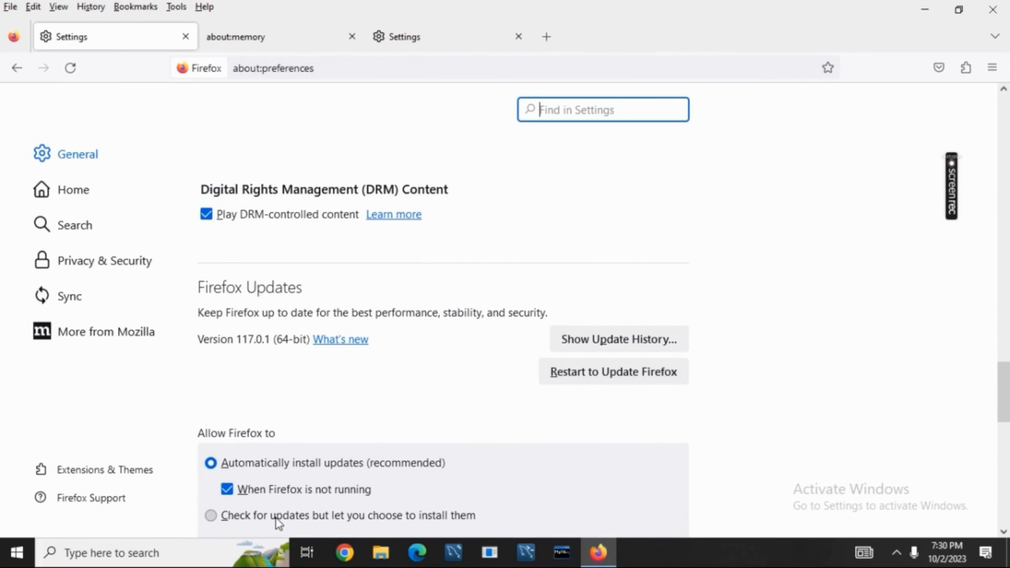
{"action": "double_click", "coordinate": [242, 287]}
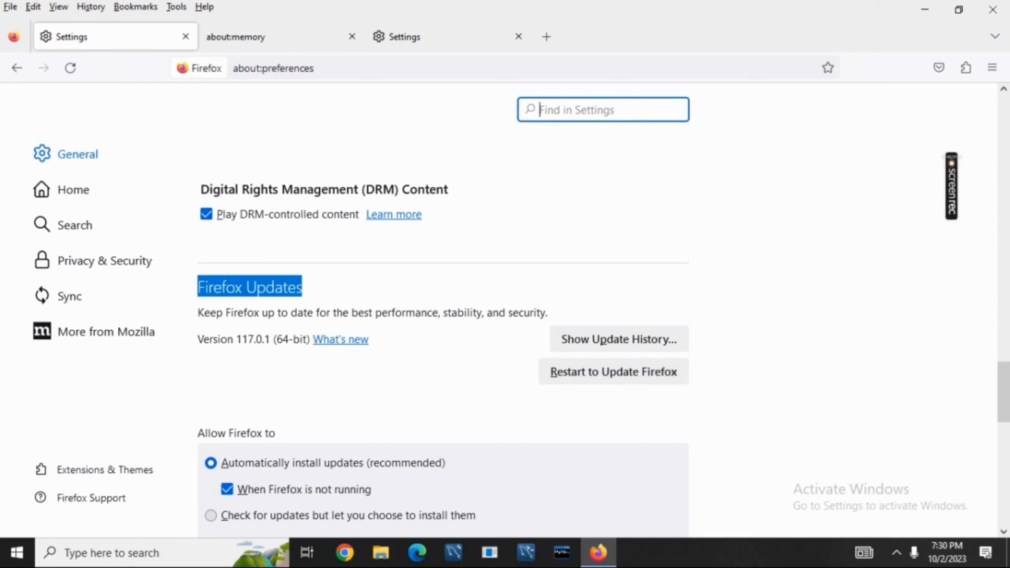
{"action": "left_click", "coordinate": [280, 36]}
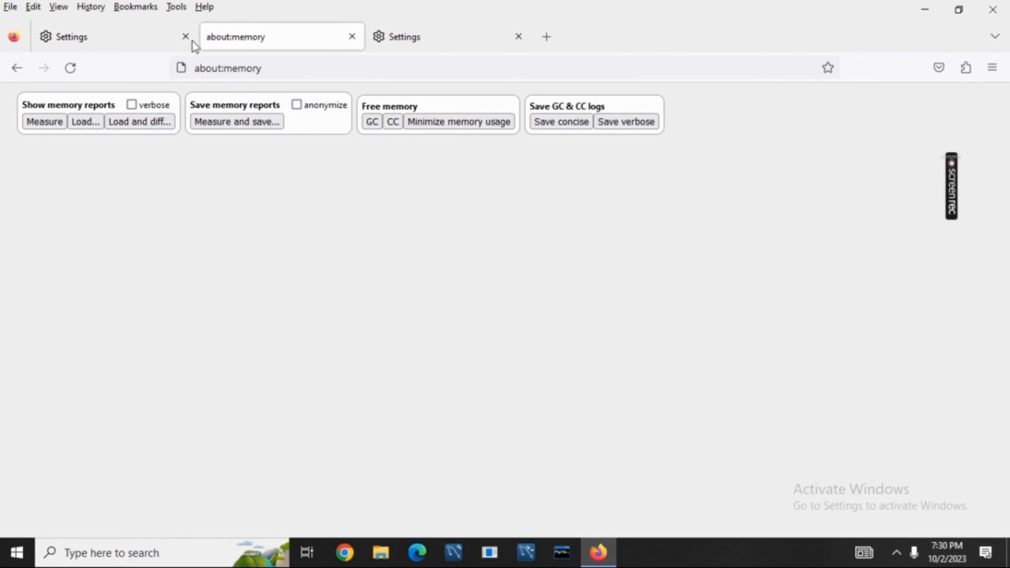
Step: Run Minimize memory usage under Free memory on about:memory
{"action": "left_click", "coordinate": [258, 67]}
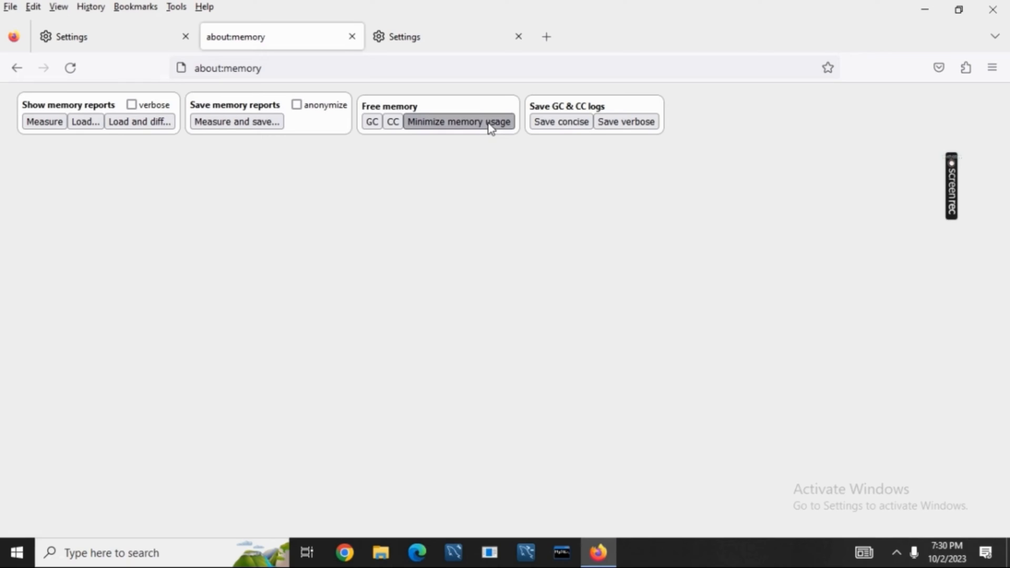
{"action": "left_click", "coordinate": [459, 122]}
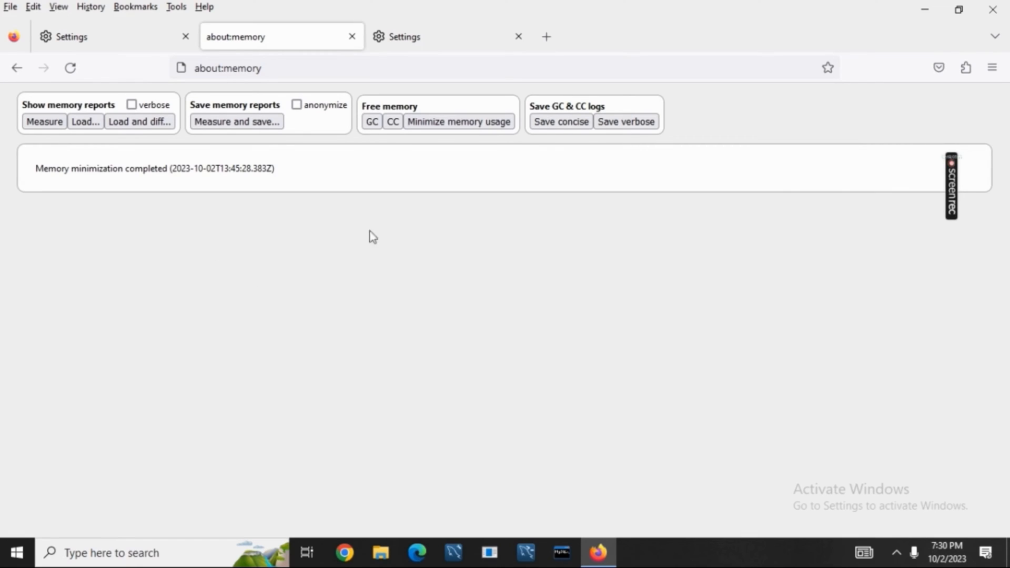
{"action": "mouse_move", "coordinate": [431, 330]}
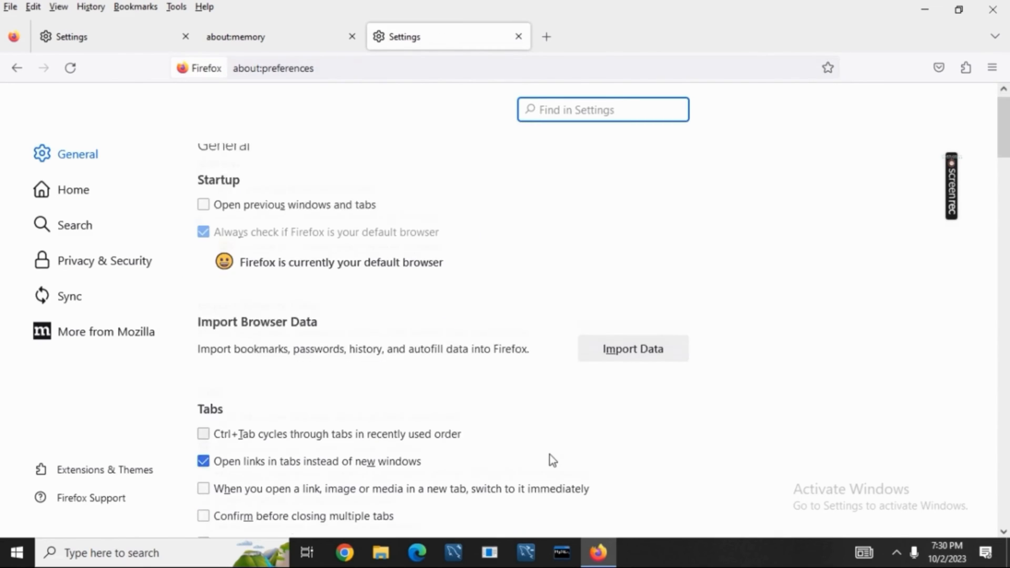
Step: Untick 'Use recommended performance settings', leaving hardware acceleration enabled
{"action": "scroll", "scroll_direction": "down", "scroll_amount": 3}
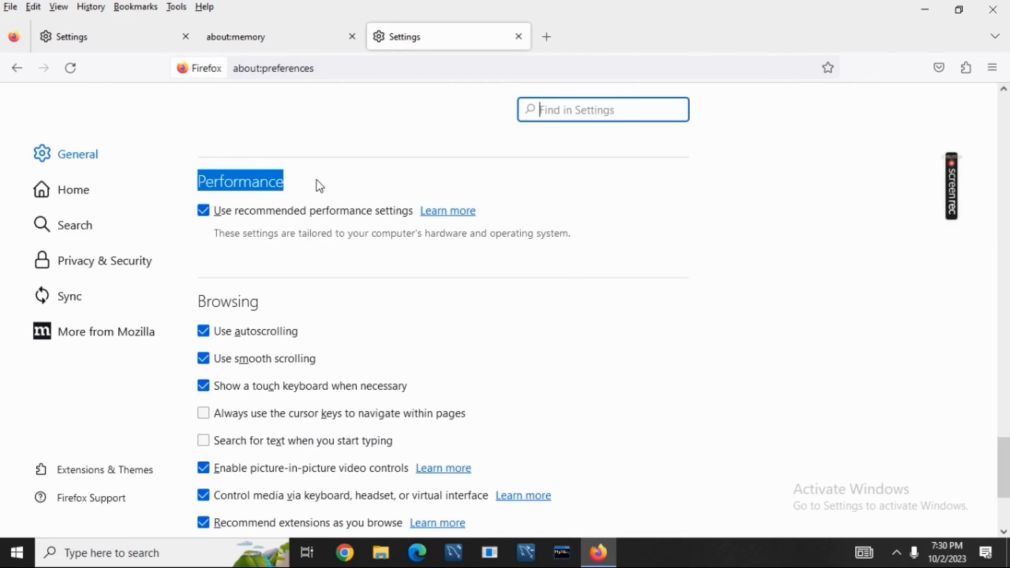
{"action": "left_click", "coordinate": [203, 211]}
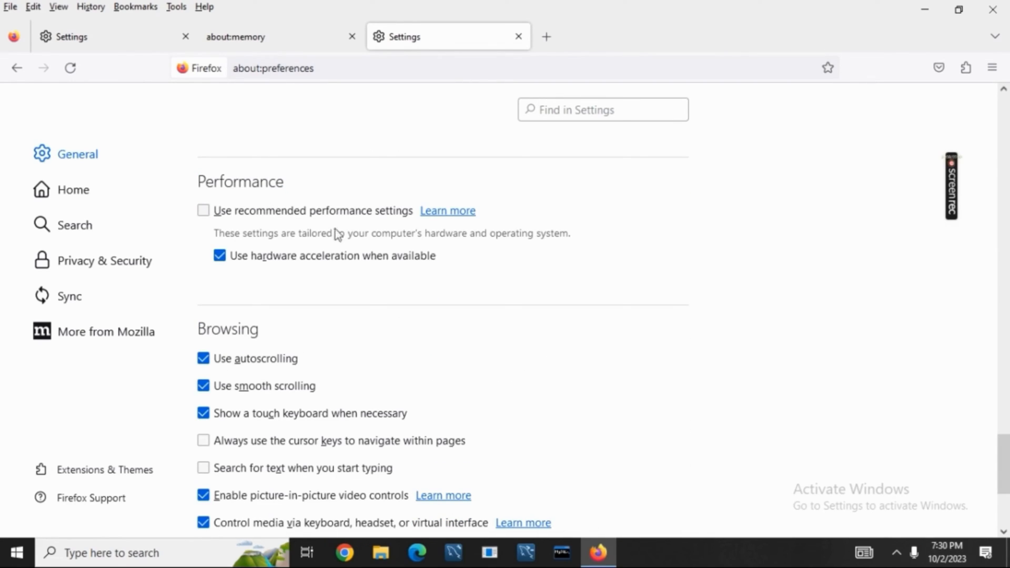
{"action": "mouse_move", "coordinate": [377, 270]}
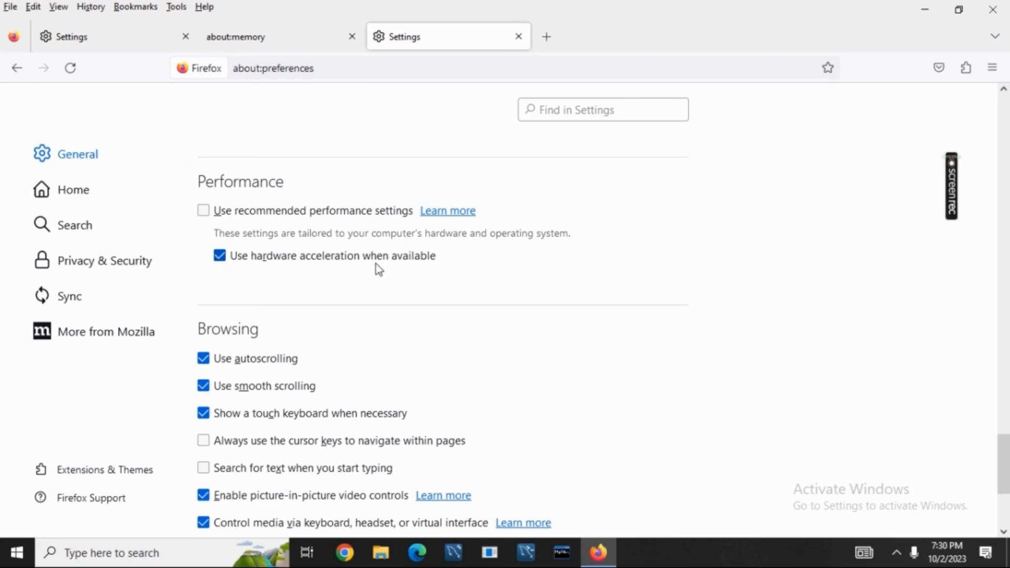
{"action": "mouse_move", "coordinate": [459, 266]}
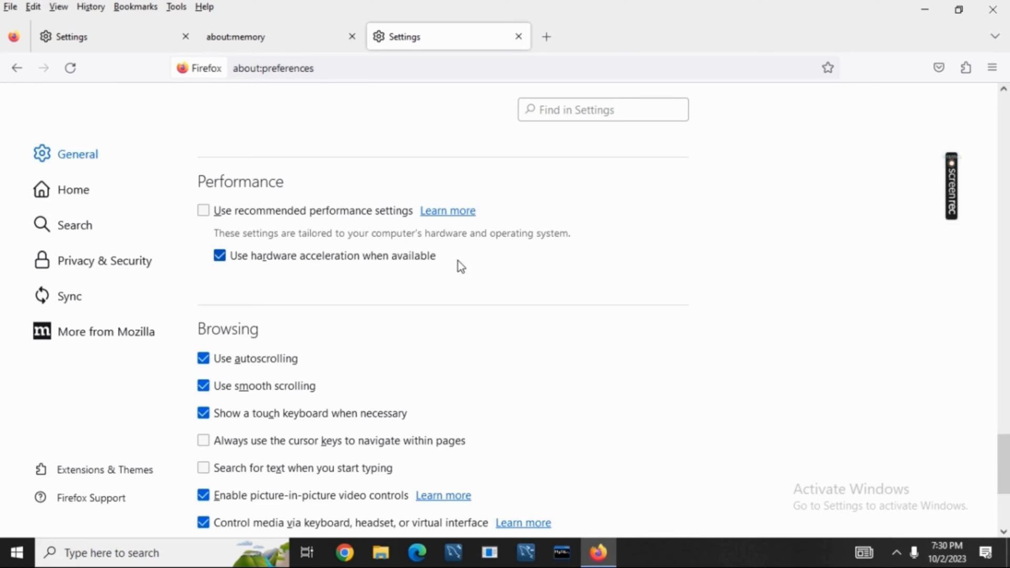
Step: In Privacy & Security, clear all cookies, site data and cache down to 0 bytes
{"action": "left_click", "coordinate": [105, 260]}
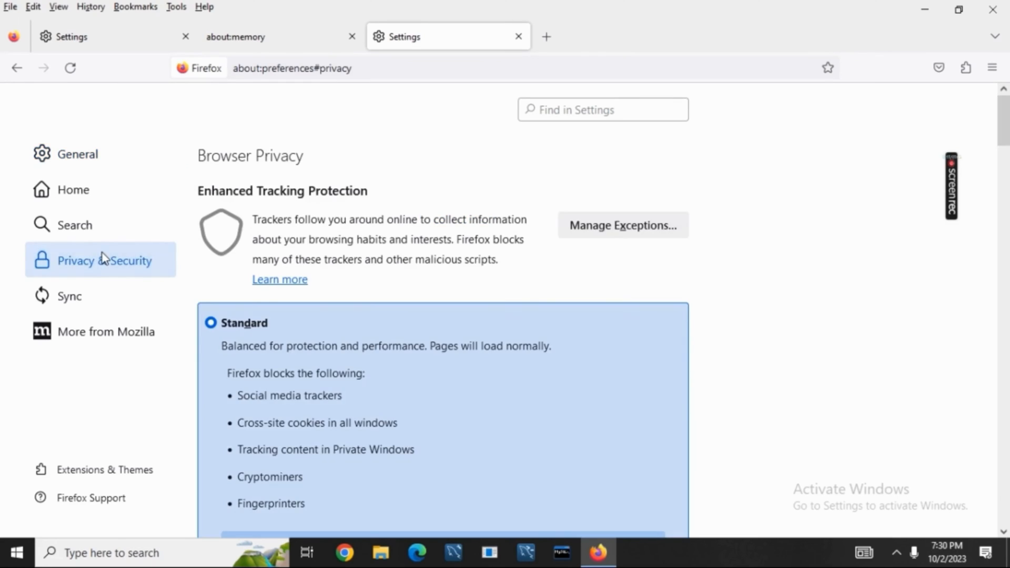
{"action": "mouse_move", "coordinate": [505, 332]}
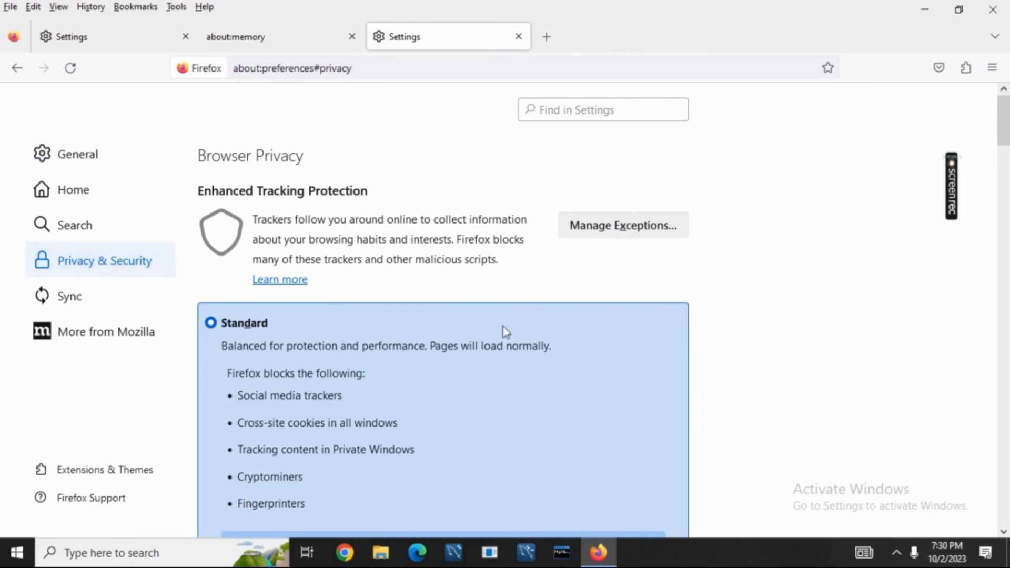
{"action": "mouse_move", "coordinate": [133, 267]}
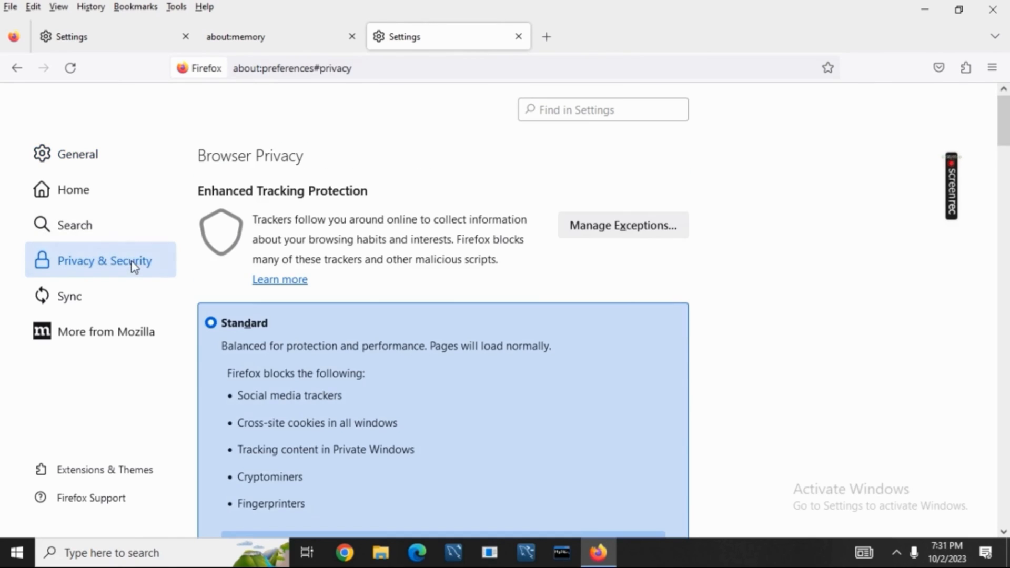
{"action": "scroll", "scroll_direction": "down", "scroll_amount": 3}
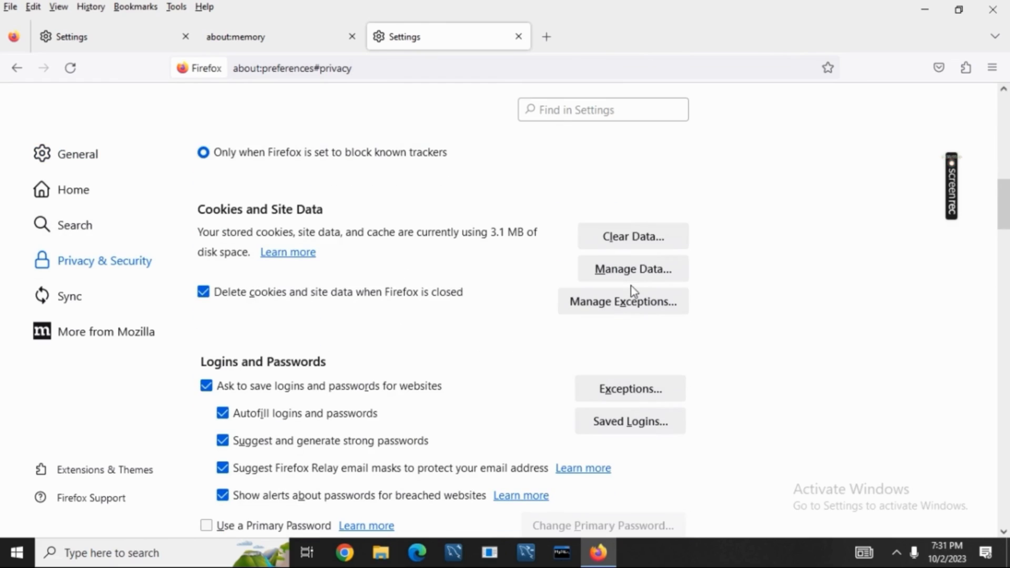
{"action": "mouse_move", "coordinate": [659, 235]}
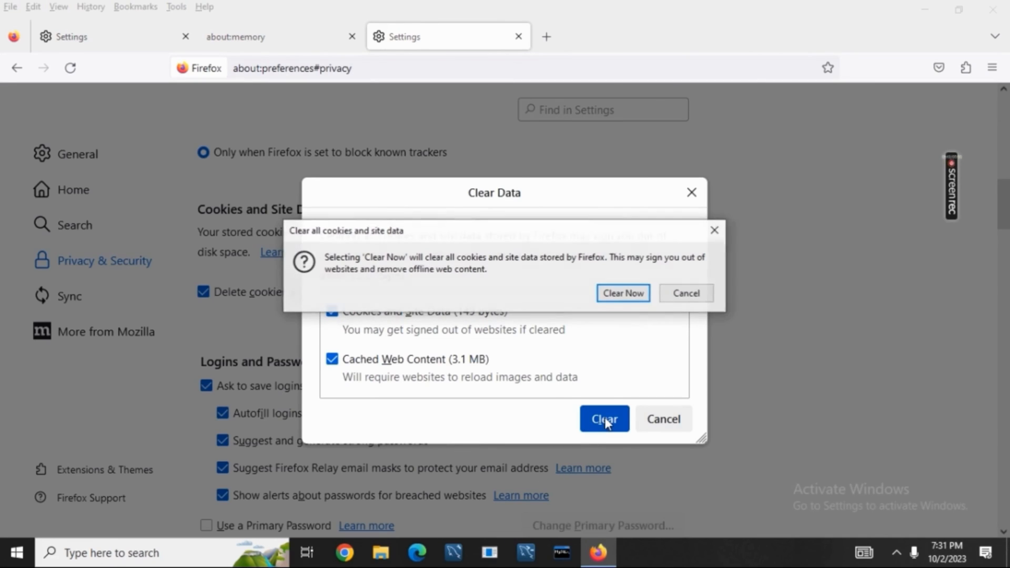
{"action": "left_click", "coordinate": [621, 294]}
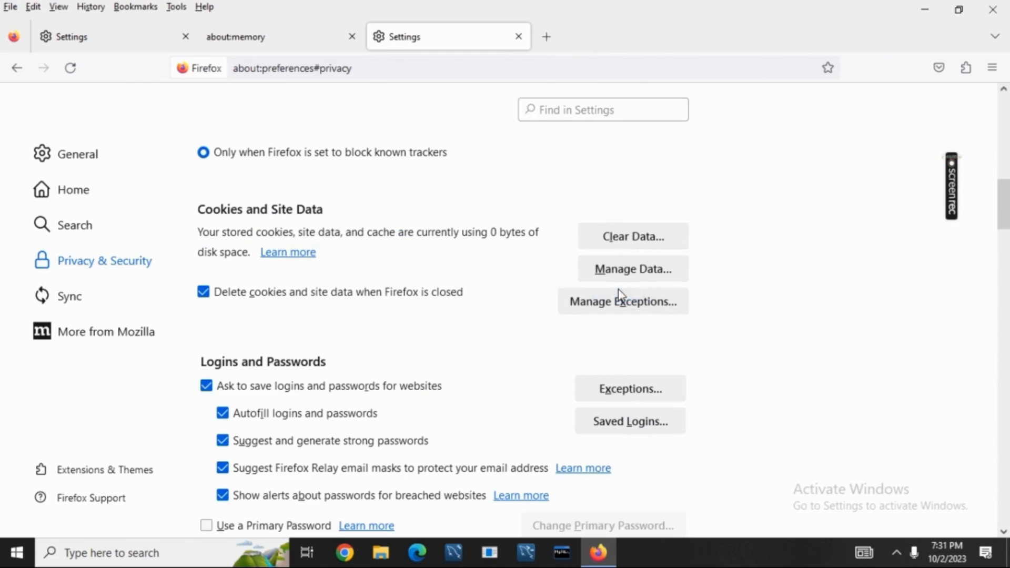